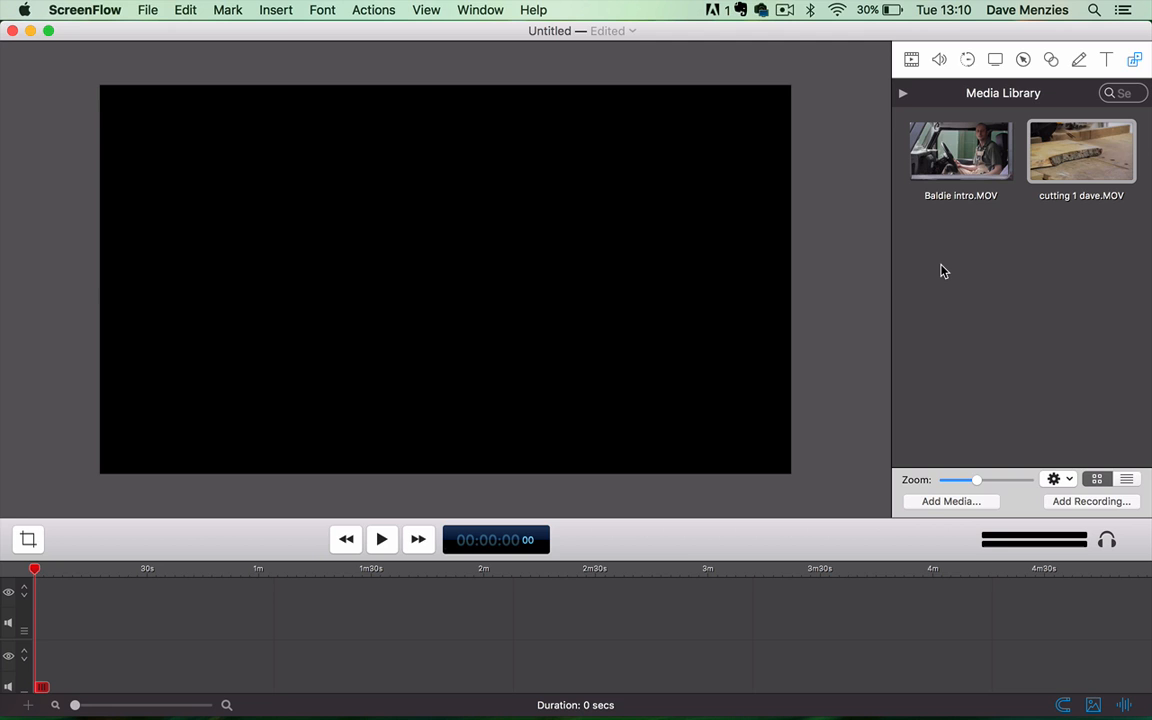
- Add the Baldie intro clip from the Media Library to the start of the timeline
click(960, 152)
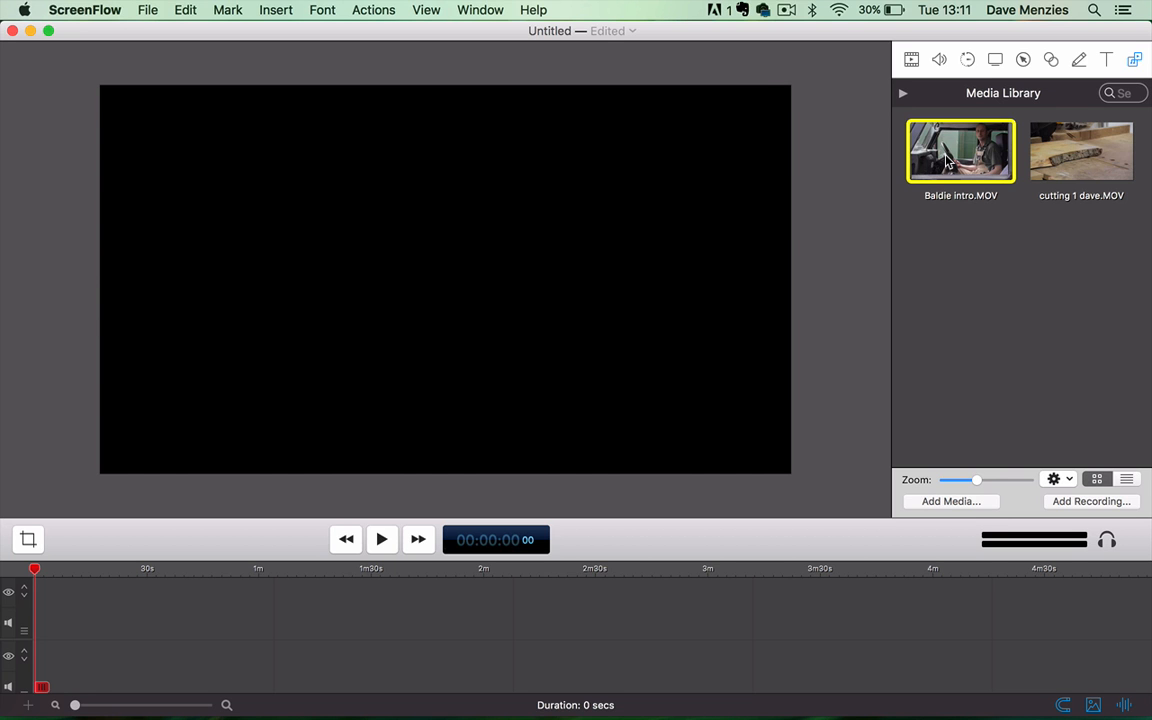
drag(960, 151, 247, 657)
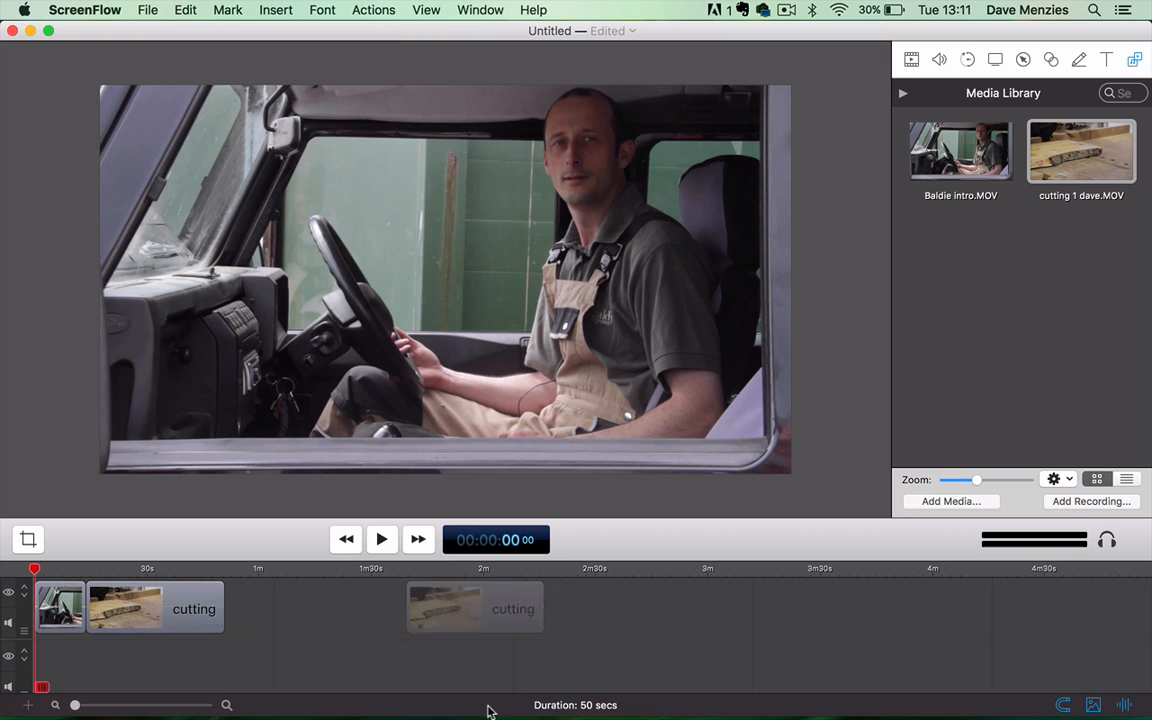
- Detach the audio from both timeline clips and delete the detached audio clips
click(60, 607)
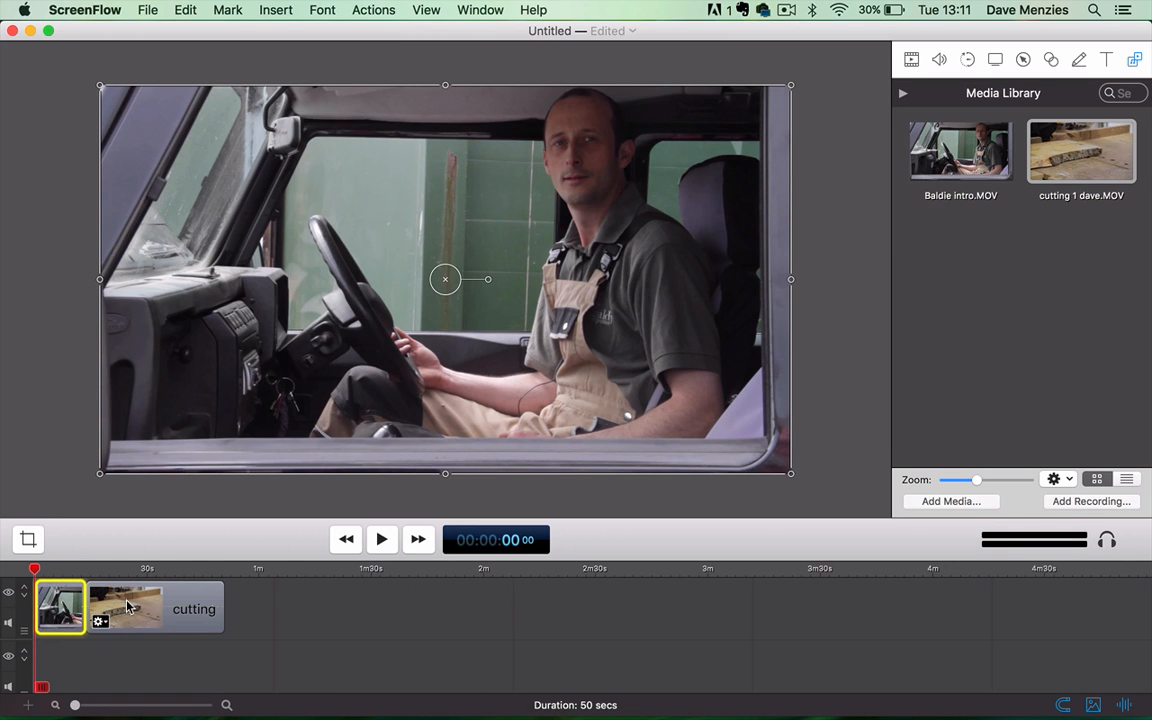
click(196, 10)
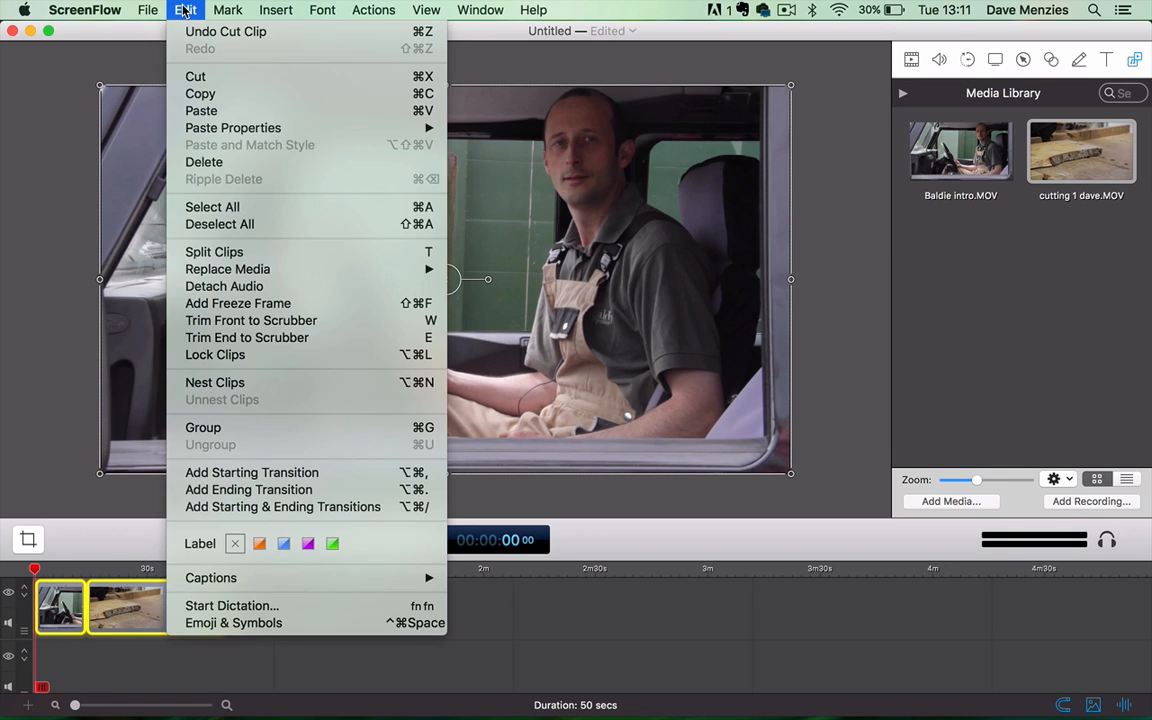
mouse_move(224, 286)
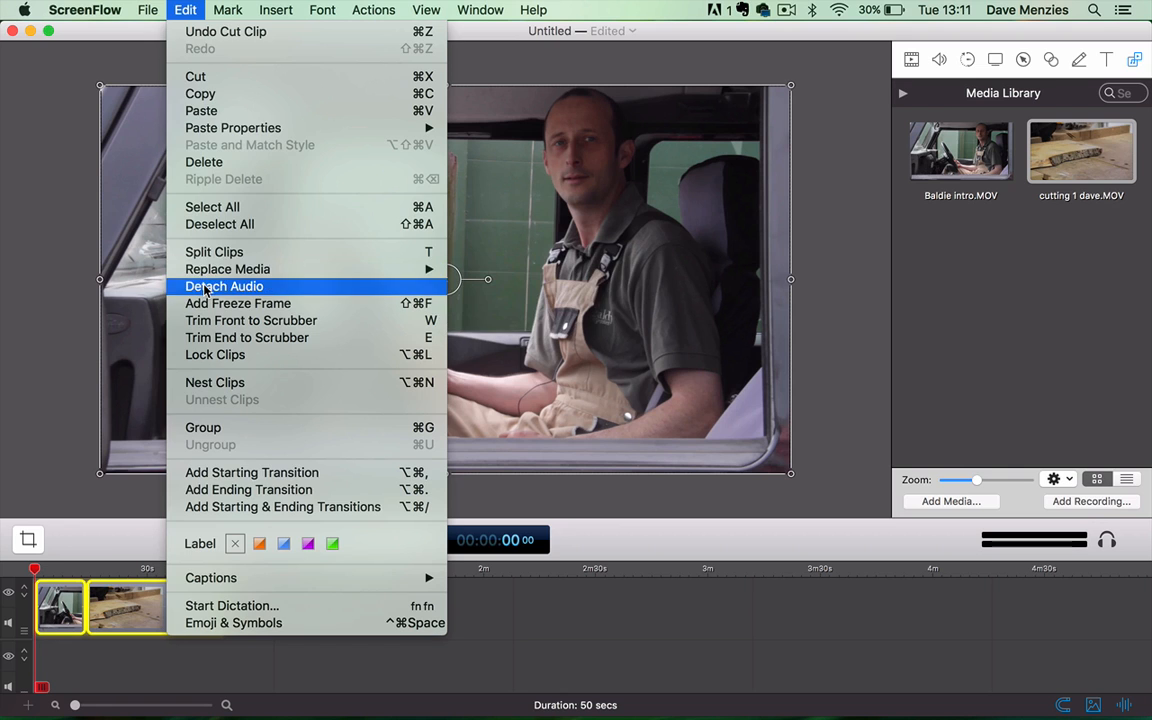
click(224, 286)
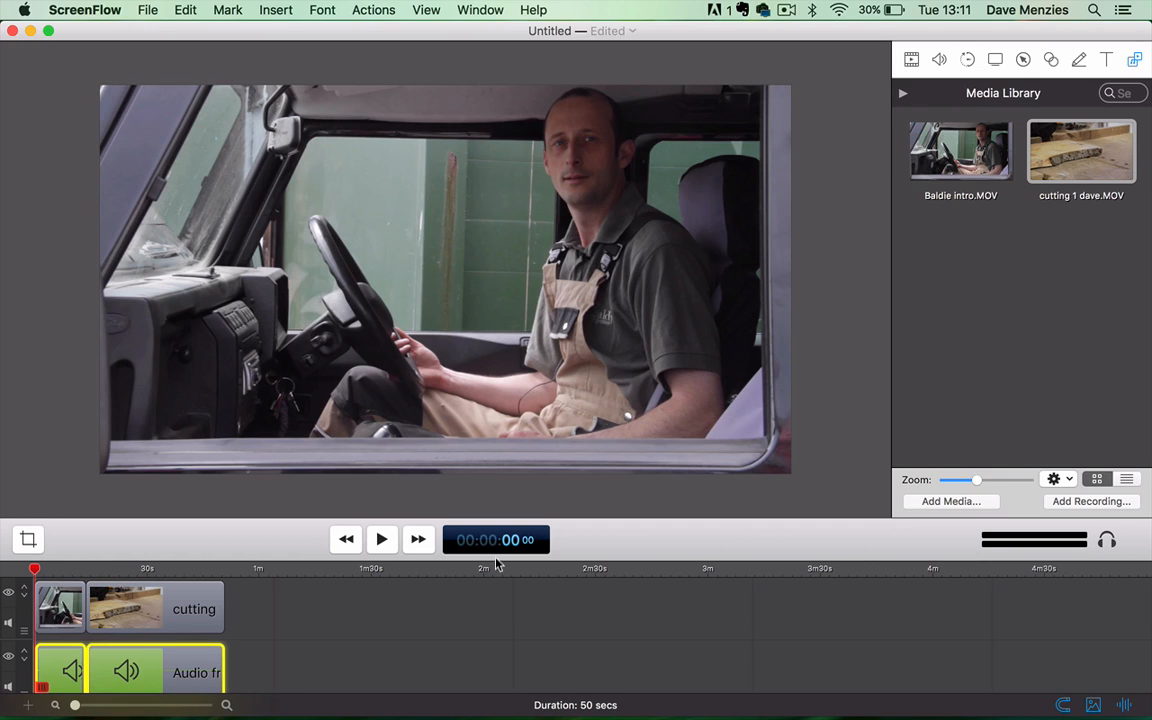
mouse_move(308, 53)
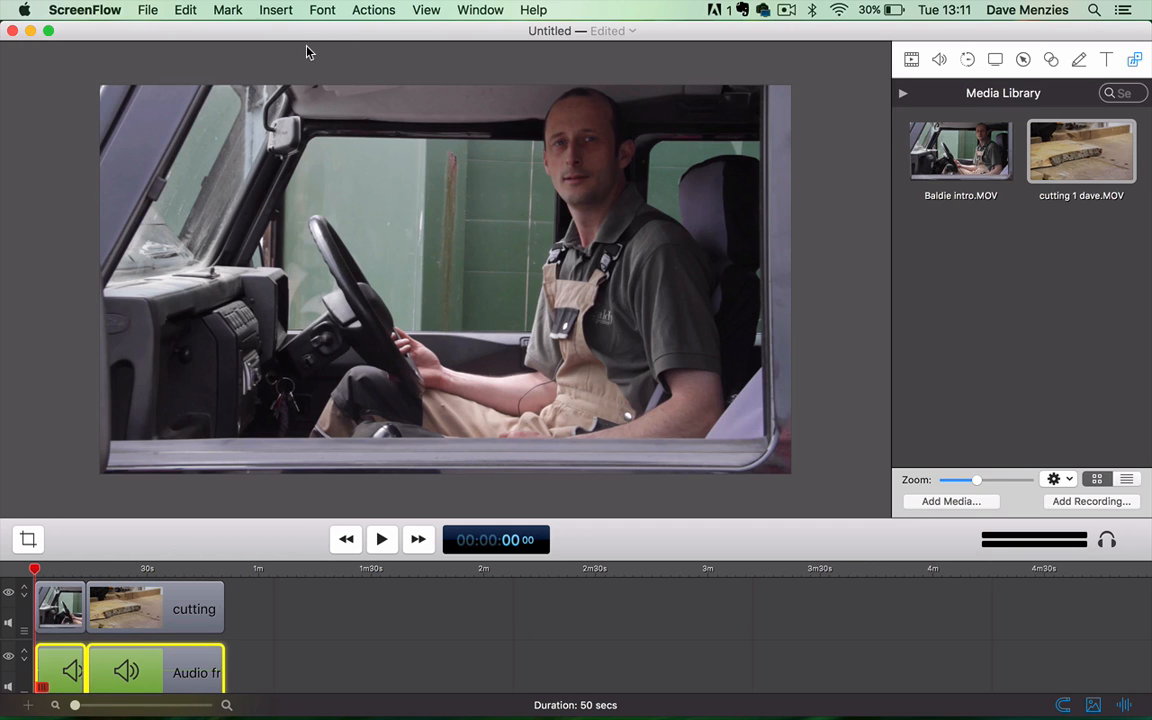
click(181, 10)
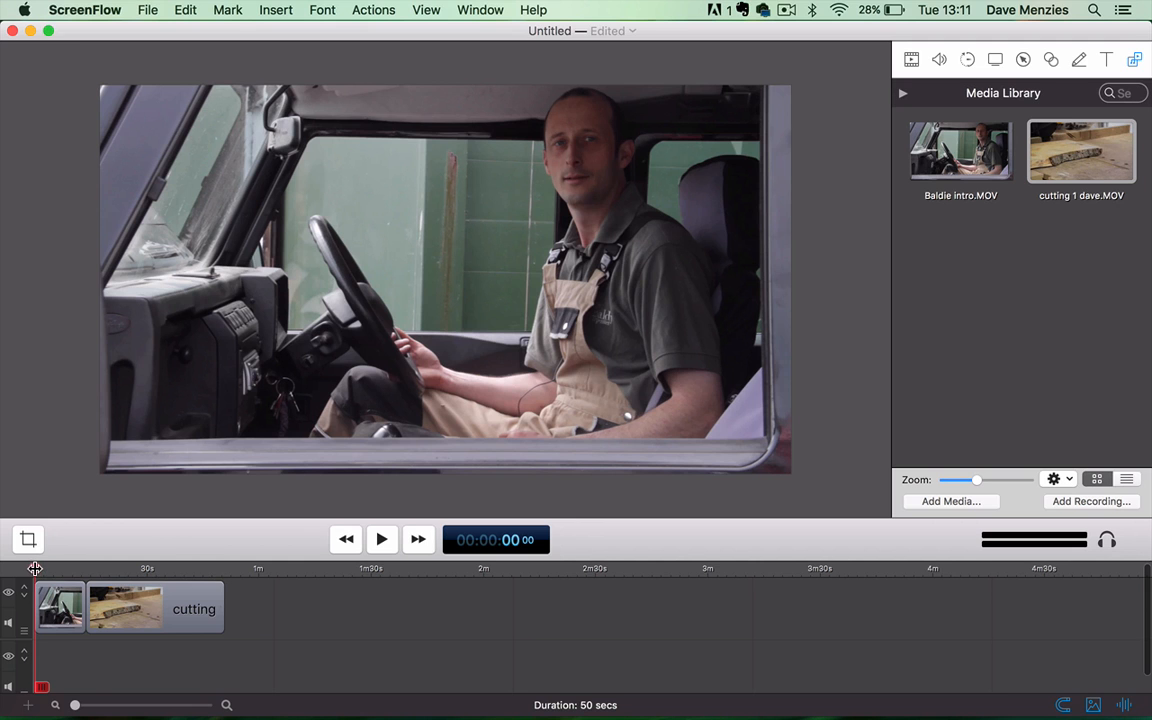
- Scrub the timeline playhead through the footage, stopping around 00:00:06
click(64, 571)
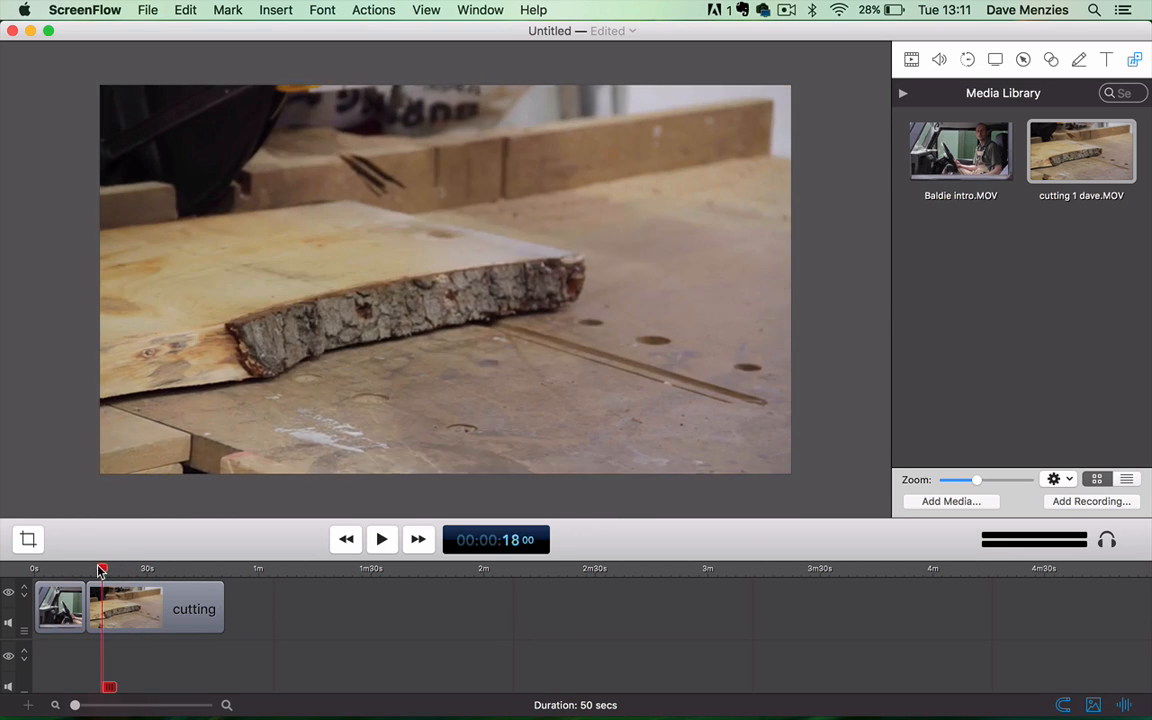
drag(100, 568, 62, 568)
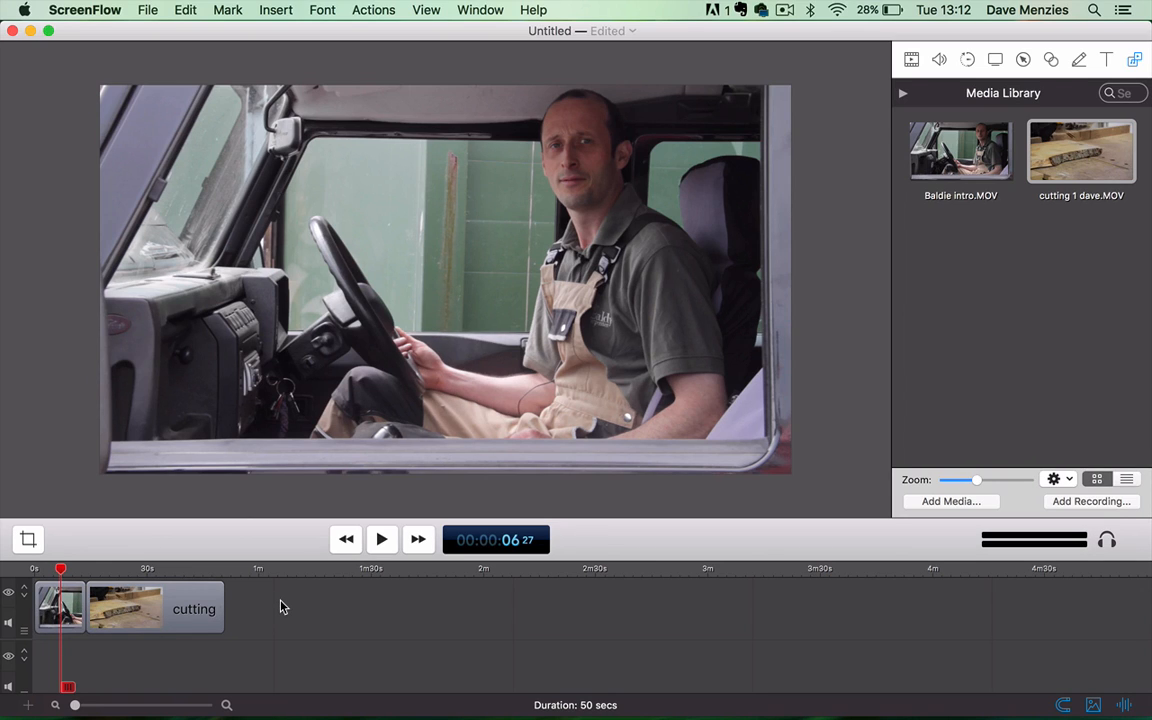
mouse_move(249, 616)
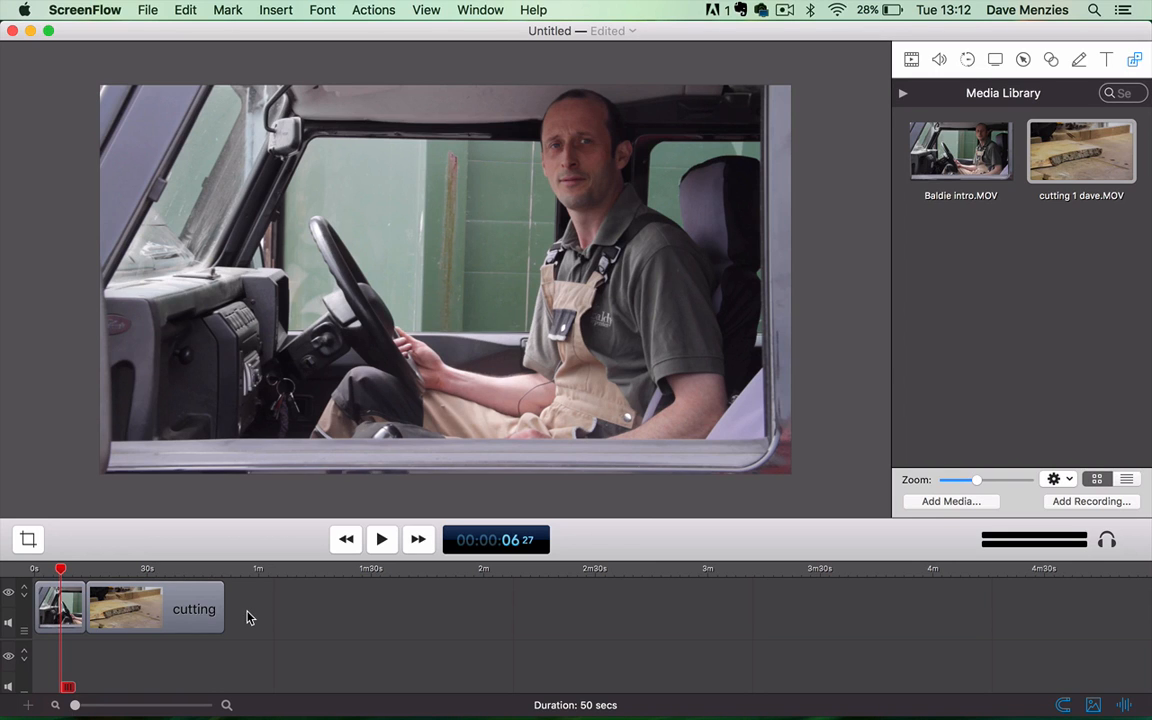
- Select the cutting clip on the timeline to overlap it onto the intro's end
click(178, 608)
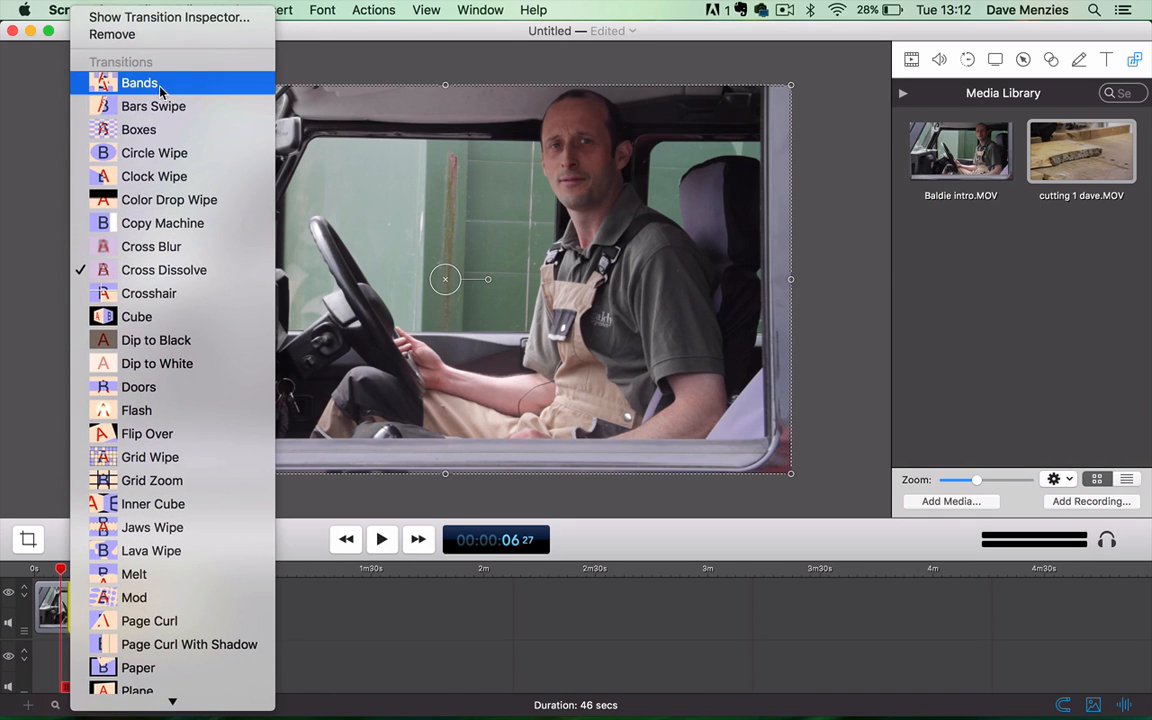
mouse_move(151, 246)
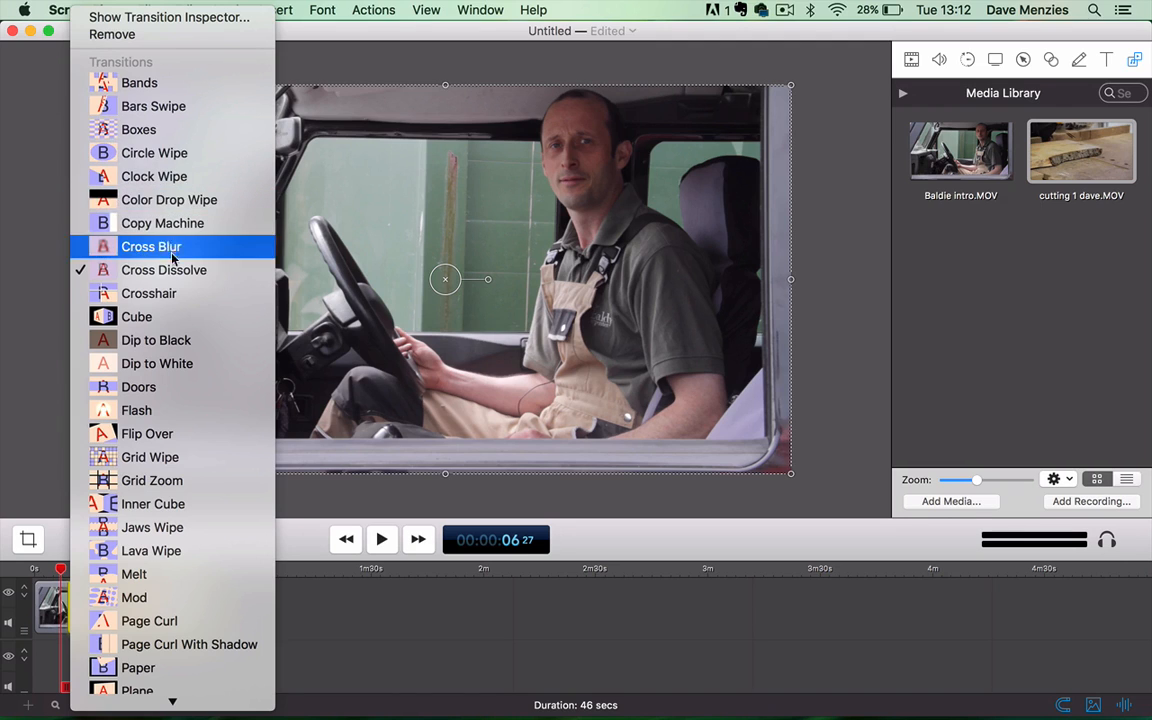
mouse_move(147, 433)
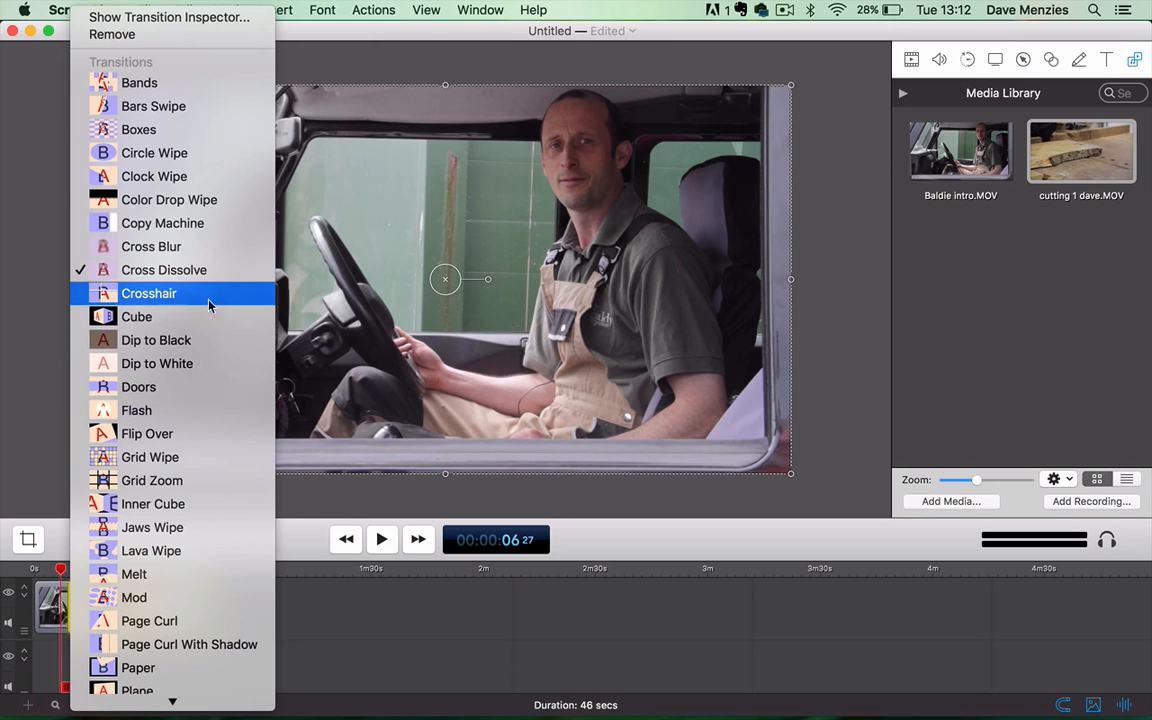
mouse_move(175, 270)
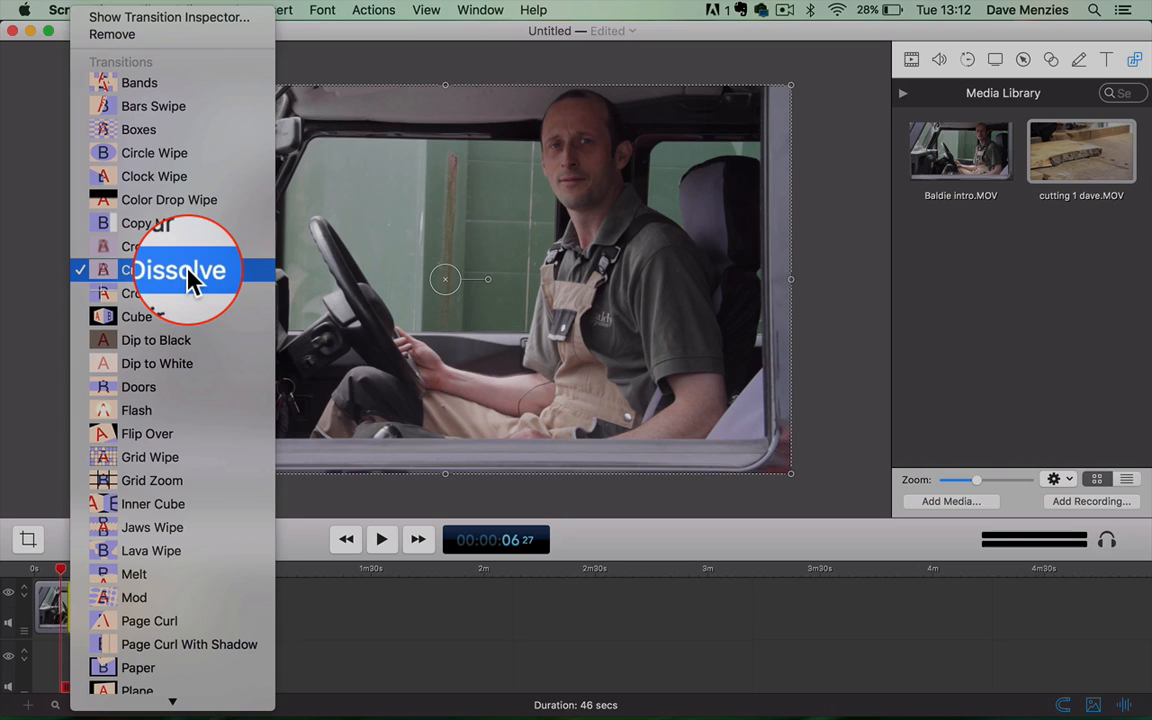
- Apply the cross-dissolve transition between the clips and play back the join, then pause
click(165, 270)
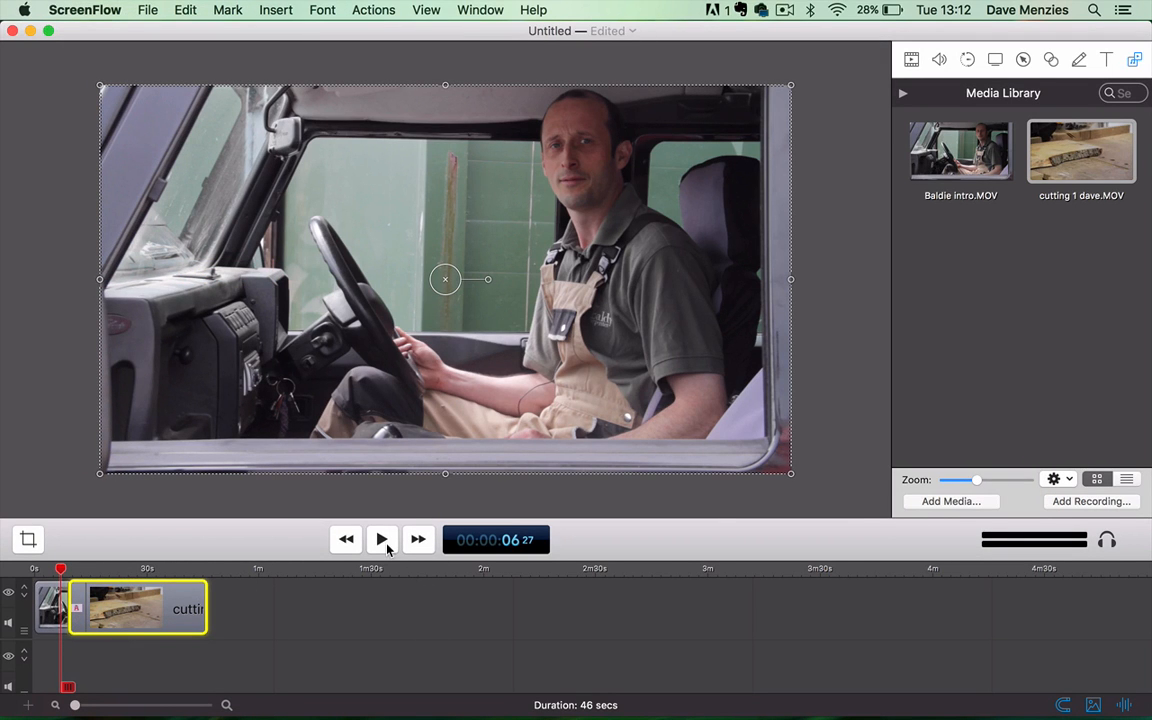
mouse_move(382, 539)
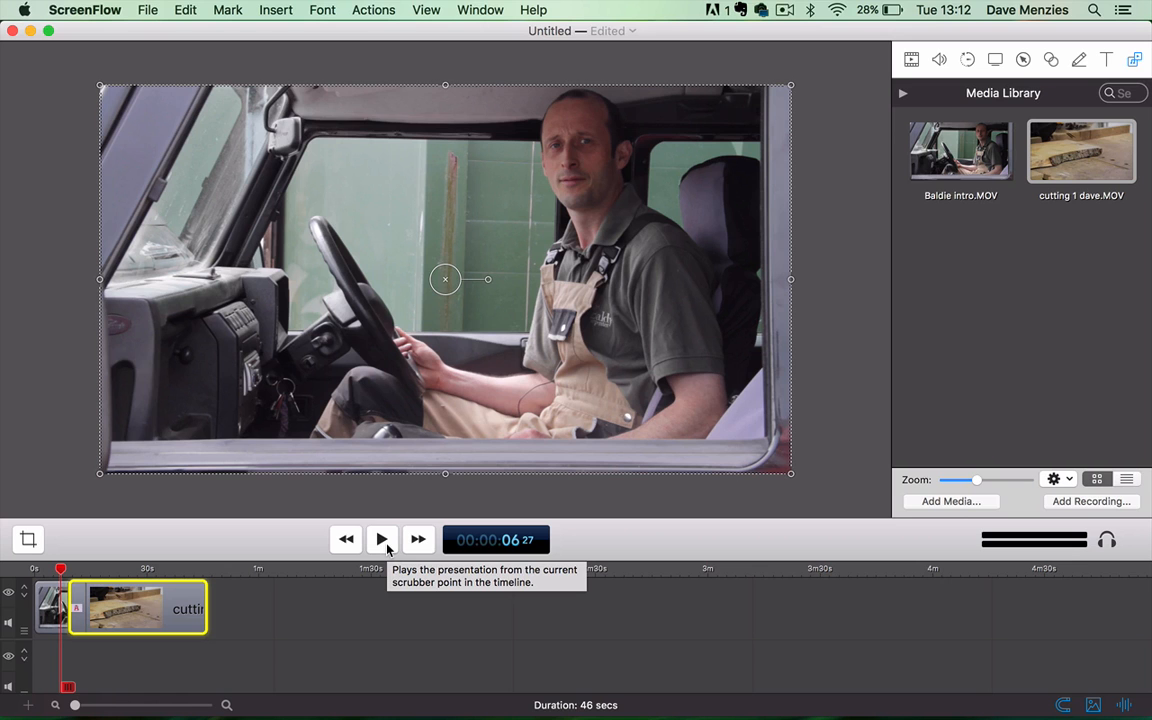
click(381, 539)
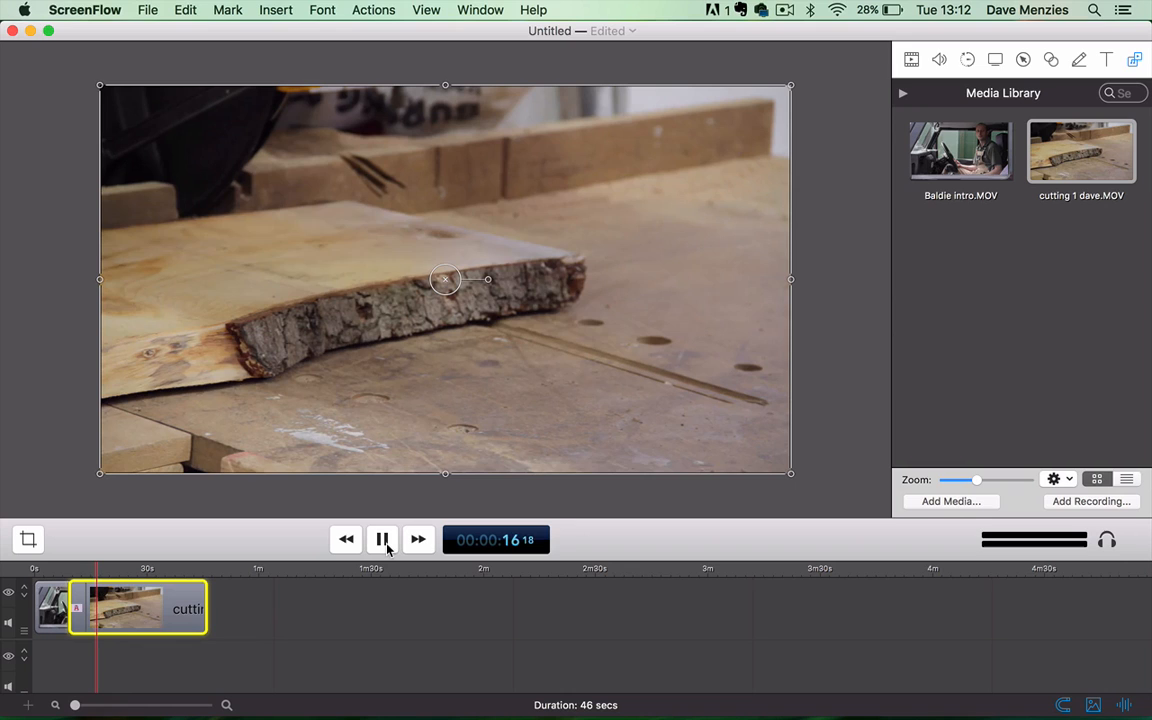
click(381, 540)
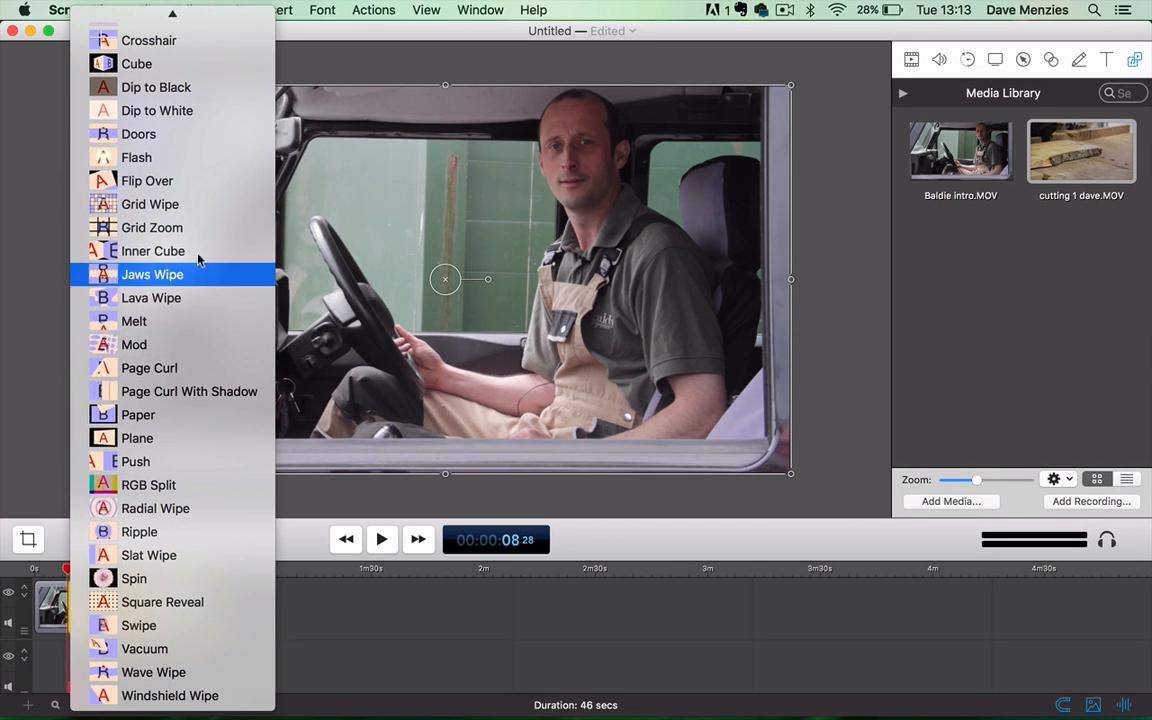
mouse_move(178, 204)
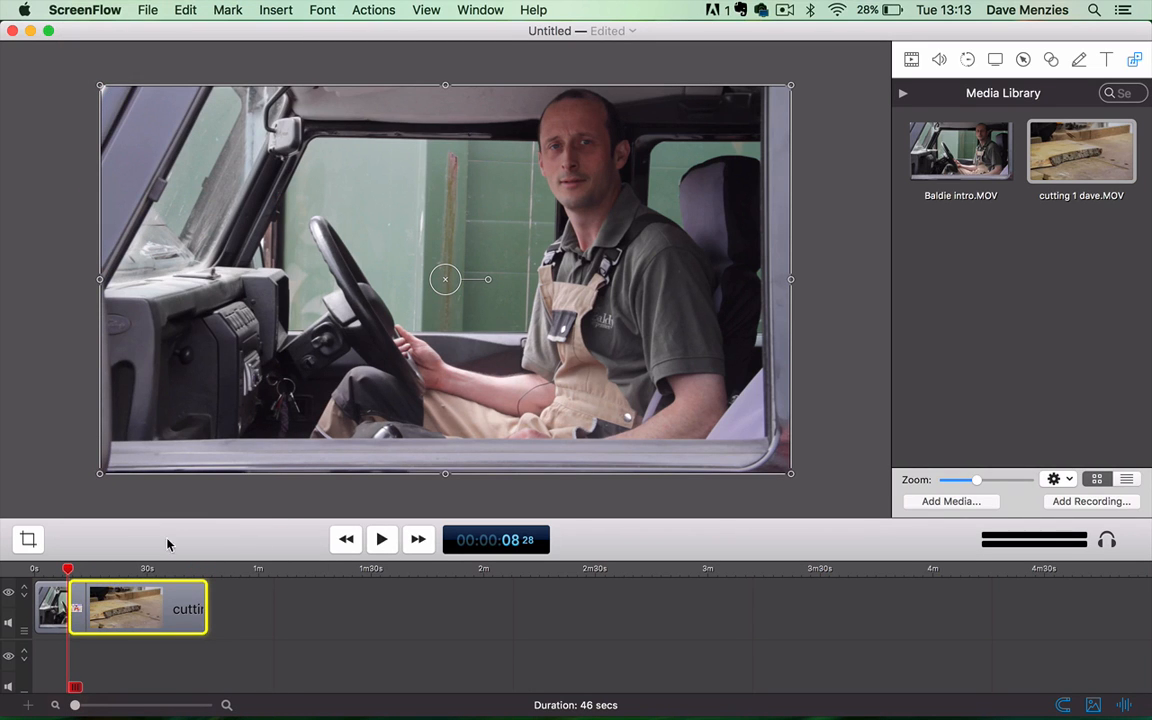
- Play back the Grid Wipe transition into the cutting shot, then stop playback
click(381, 539)
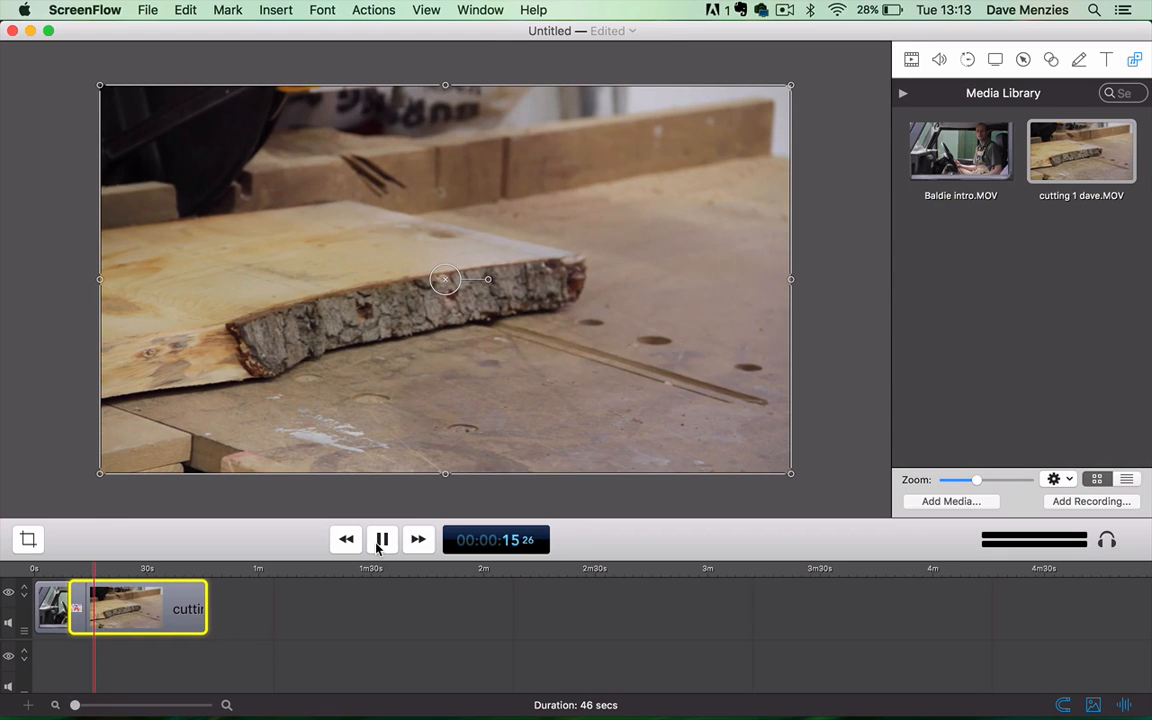
click(381, 539)
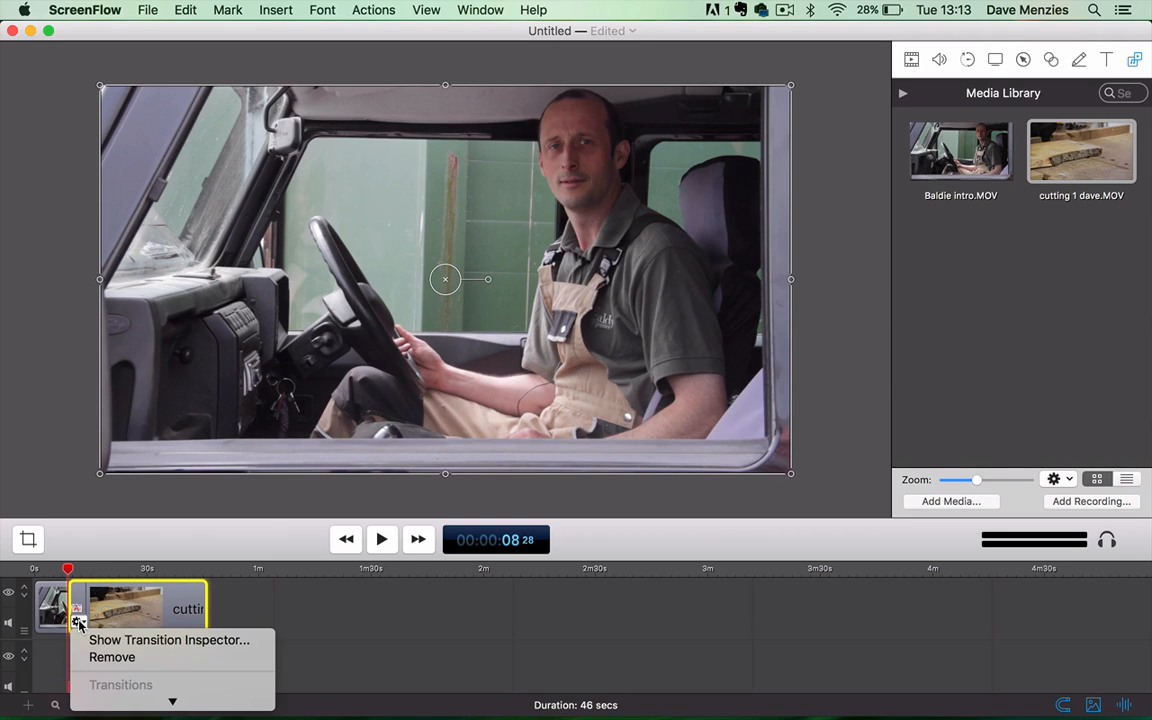
- Swap the Grid Wipe for another transition style and preview it, then pause
click(120, 685)
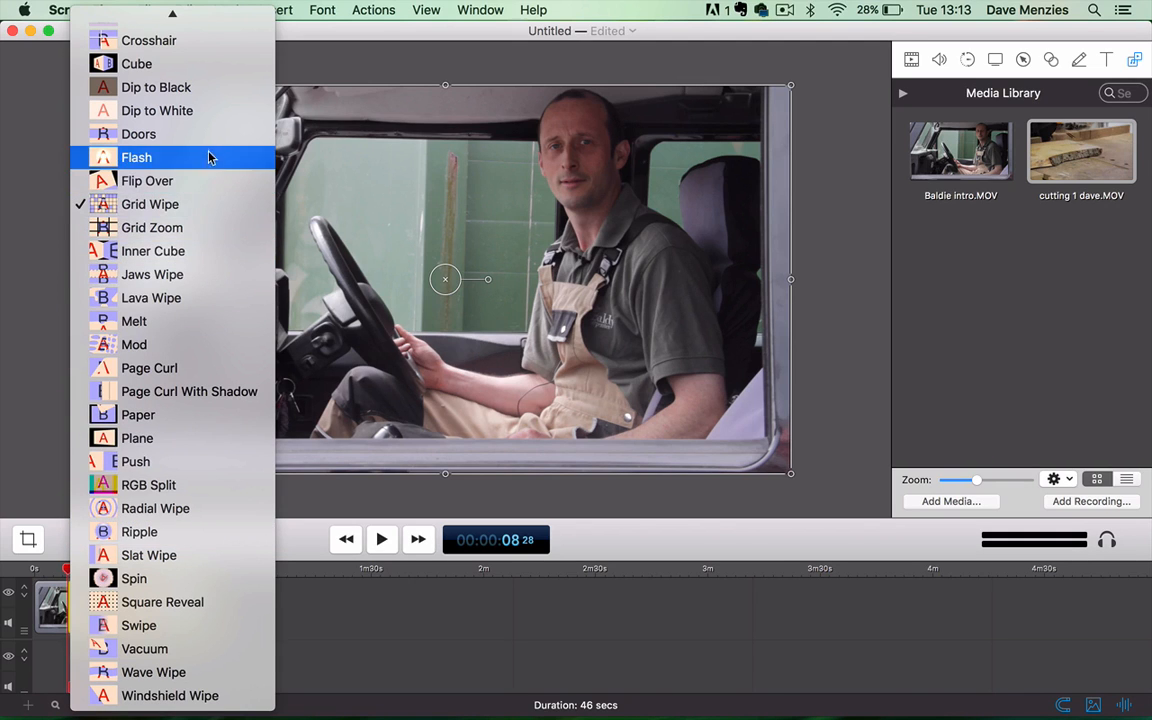
mouse_move(184, 321)
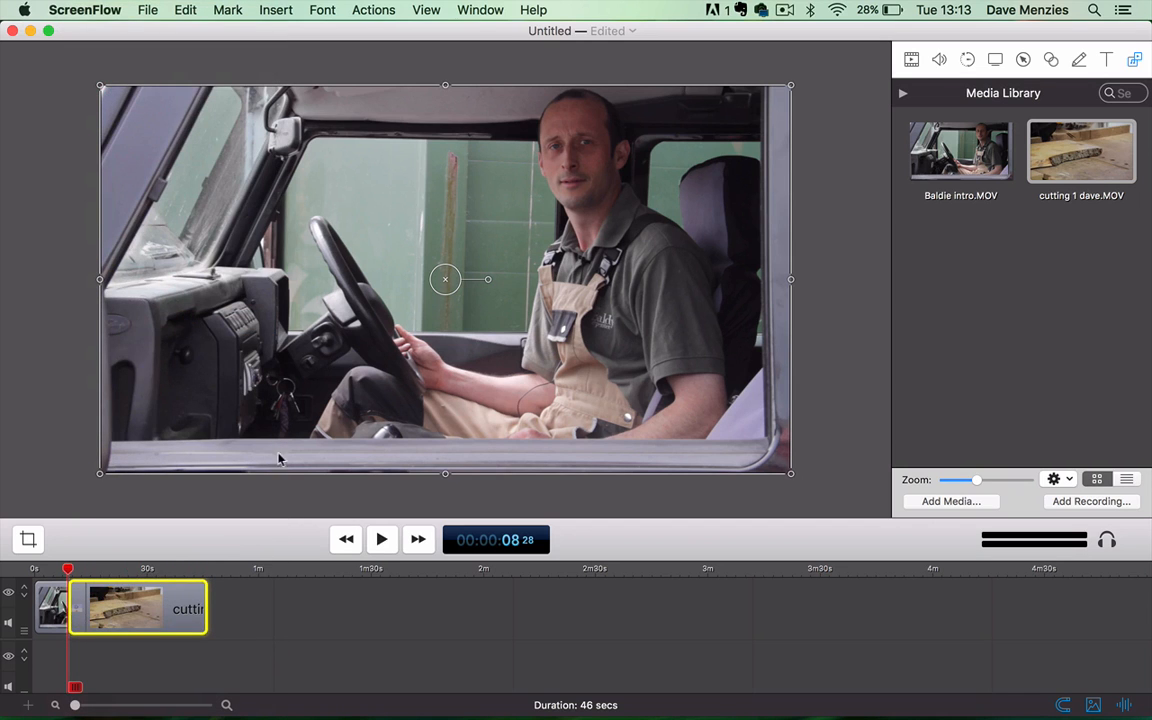
click(381, 539)
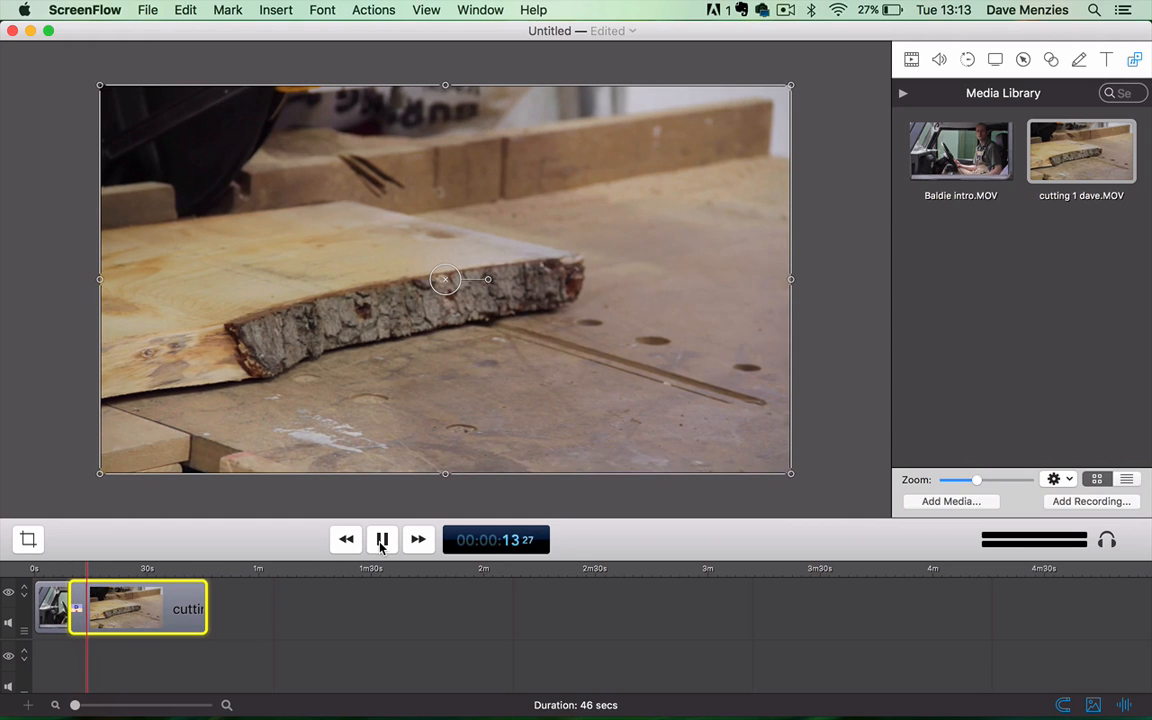
click(381, 540)
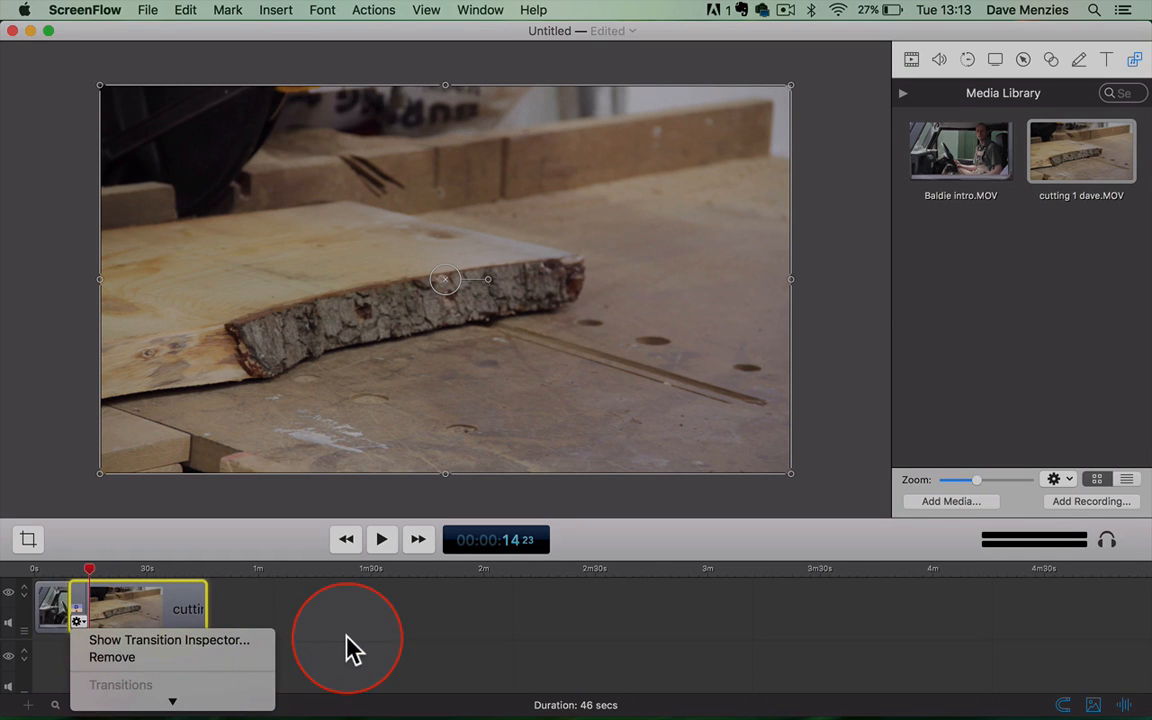
- Set the transition to Melt with a 2-second duration in the Transition Inspector
click(150, 640)
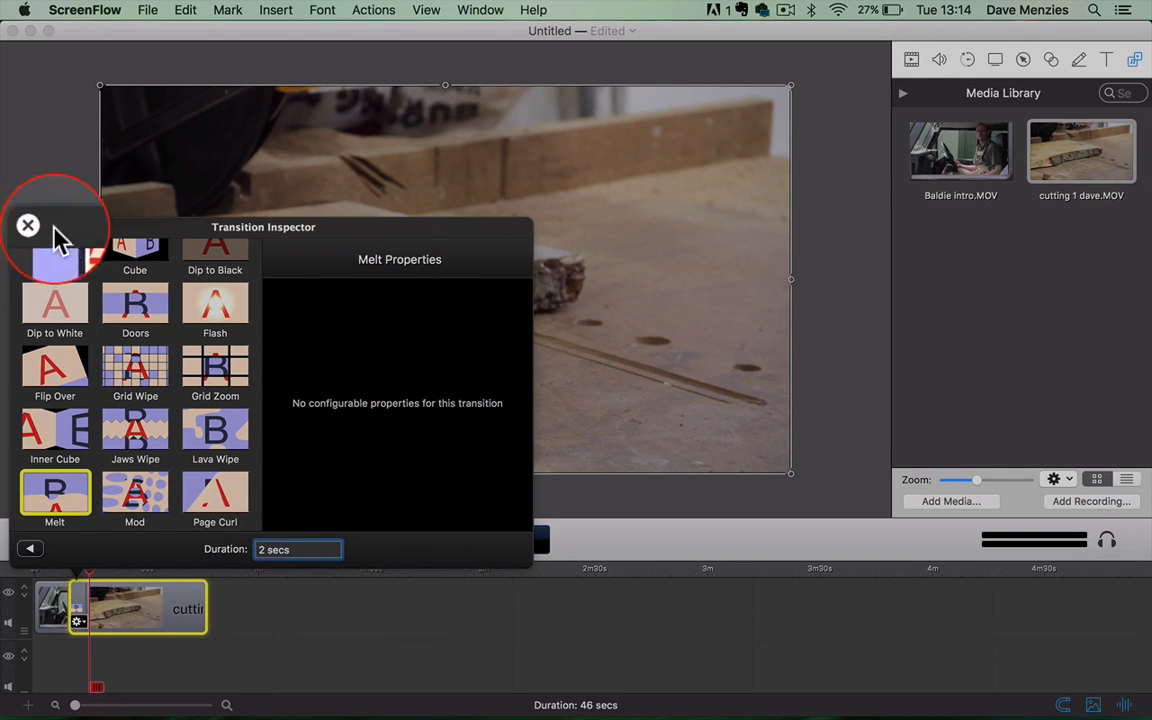
click(28, 225)
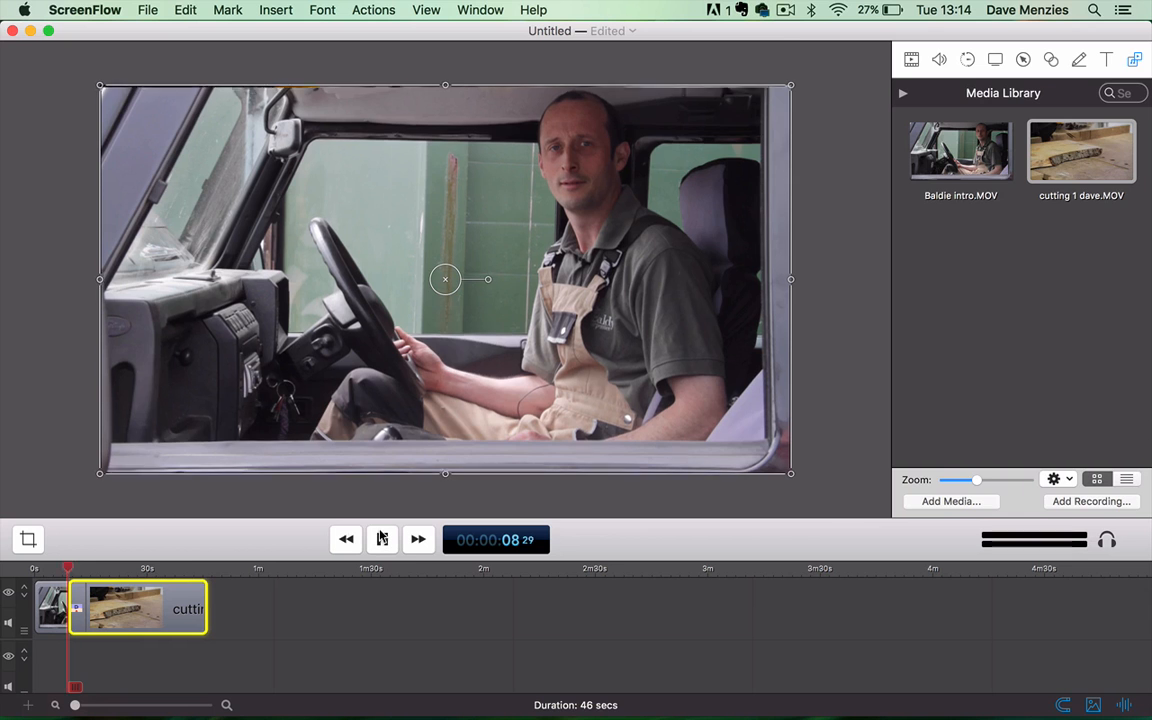
click(381, 539)
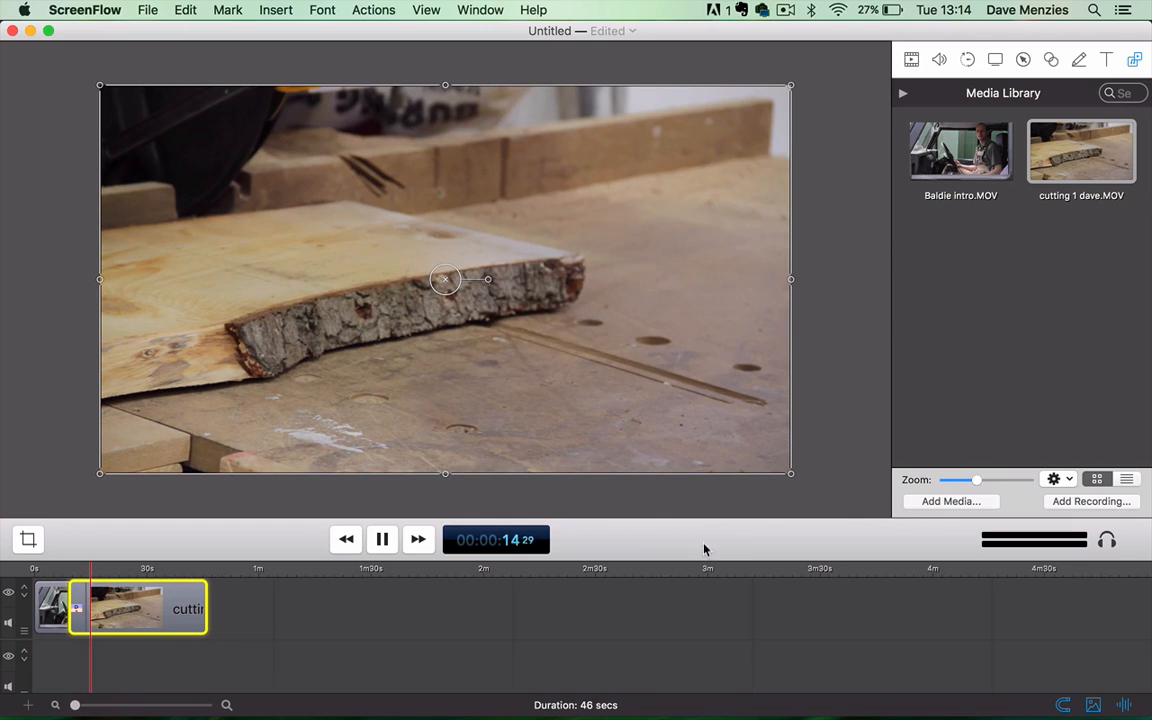
click(381, 539)
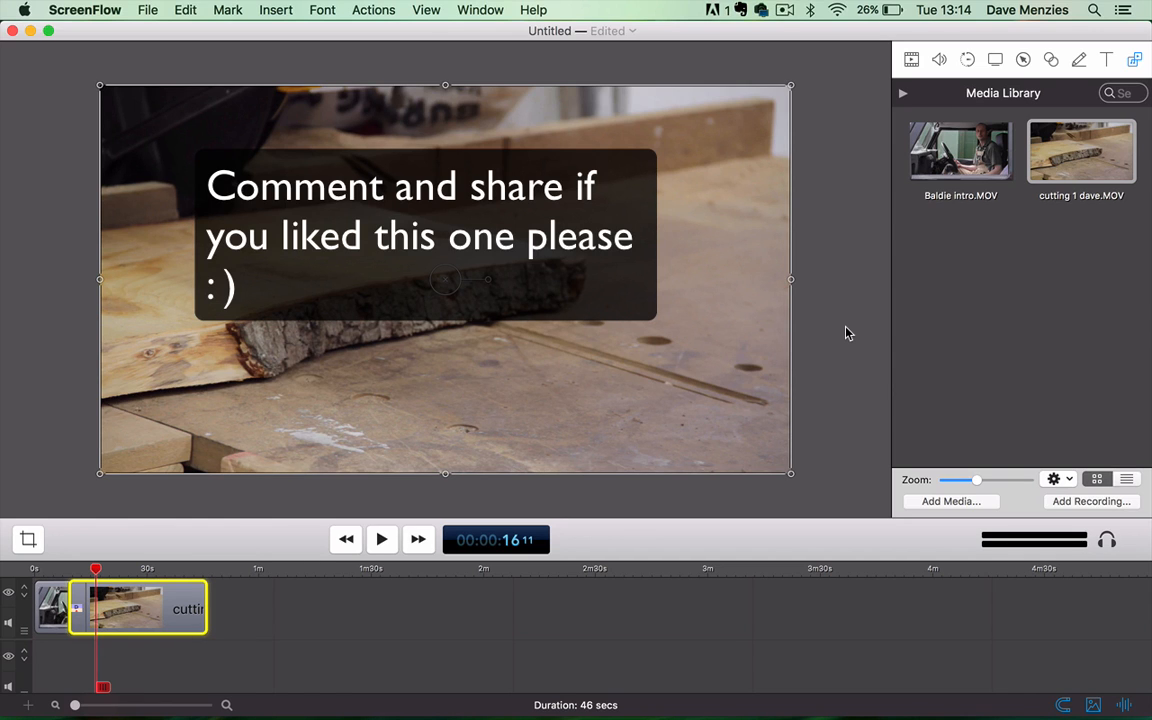
mouse_move(515, 265)
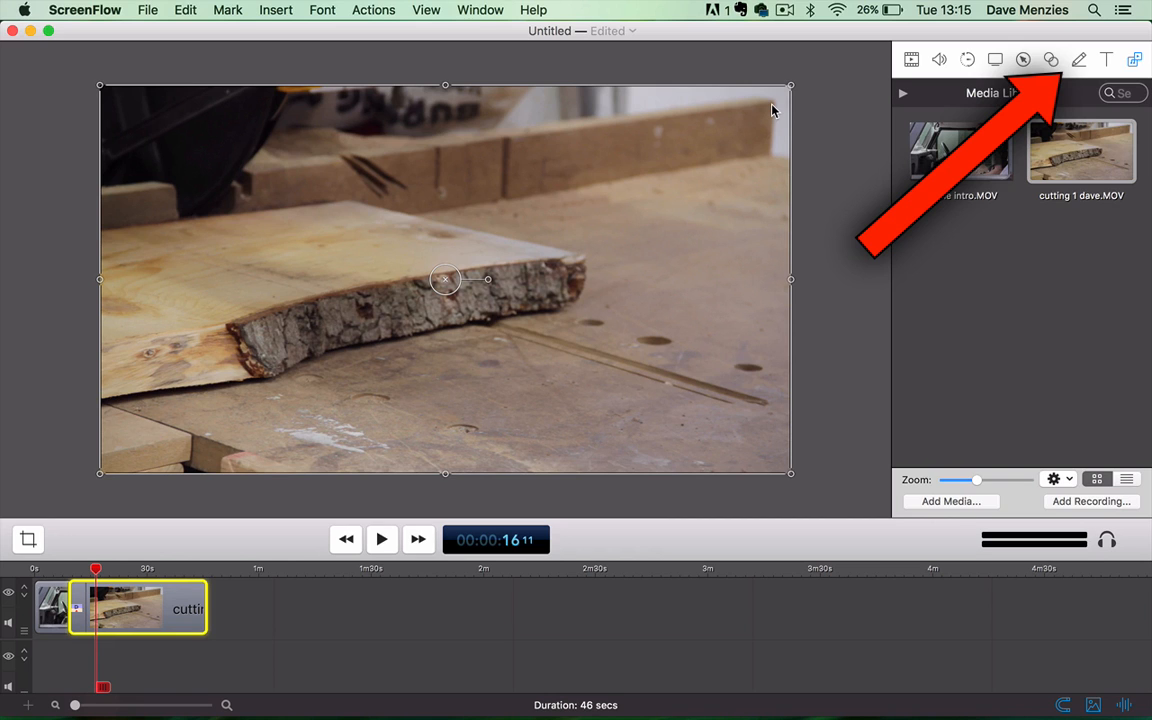
mouse_move(766, 120)
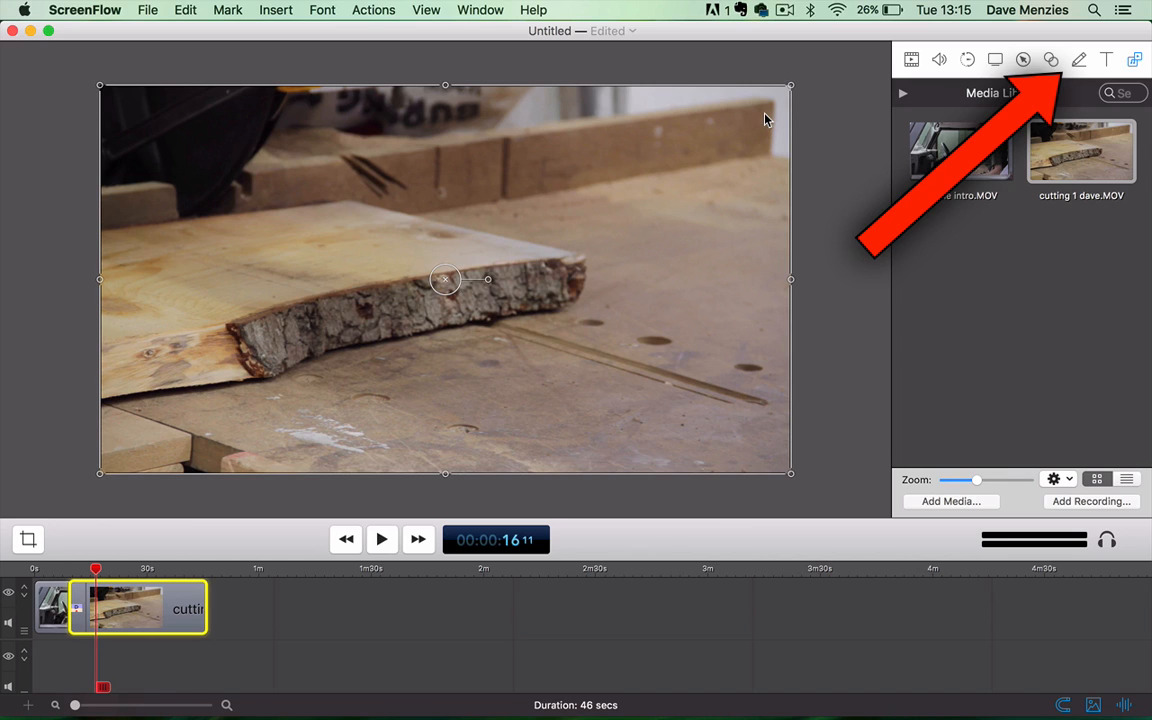
mouse_move(823, 139)
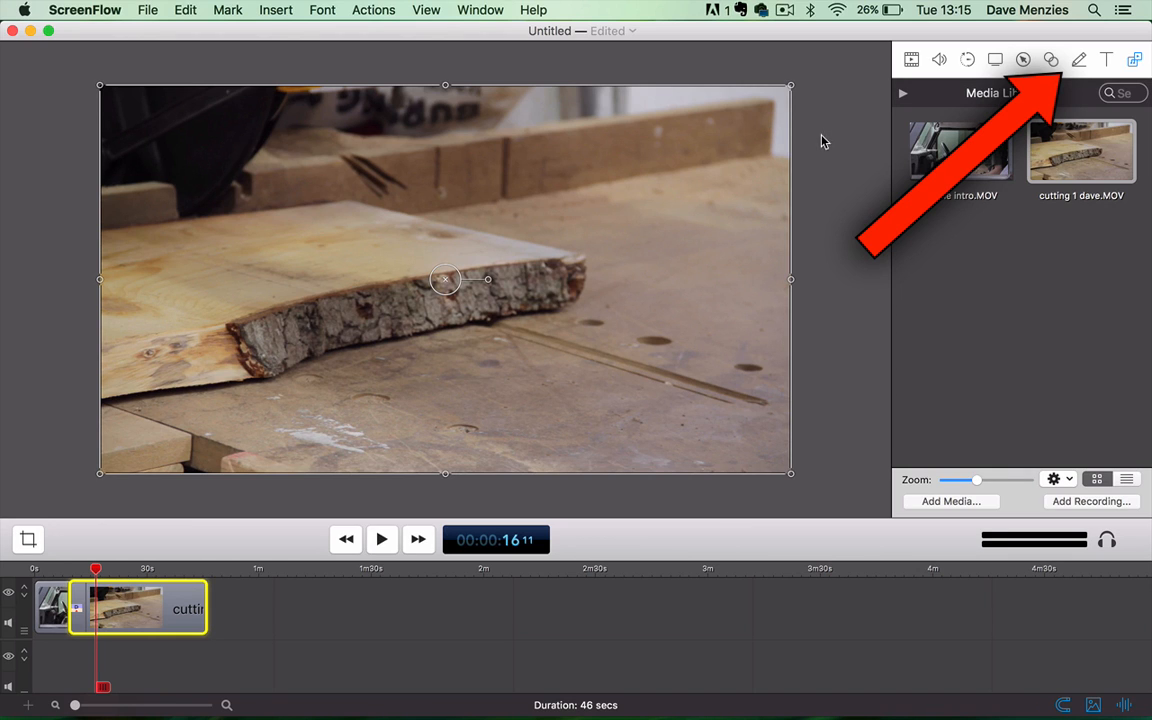
mouse_move(880, 378)
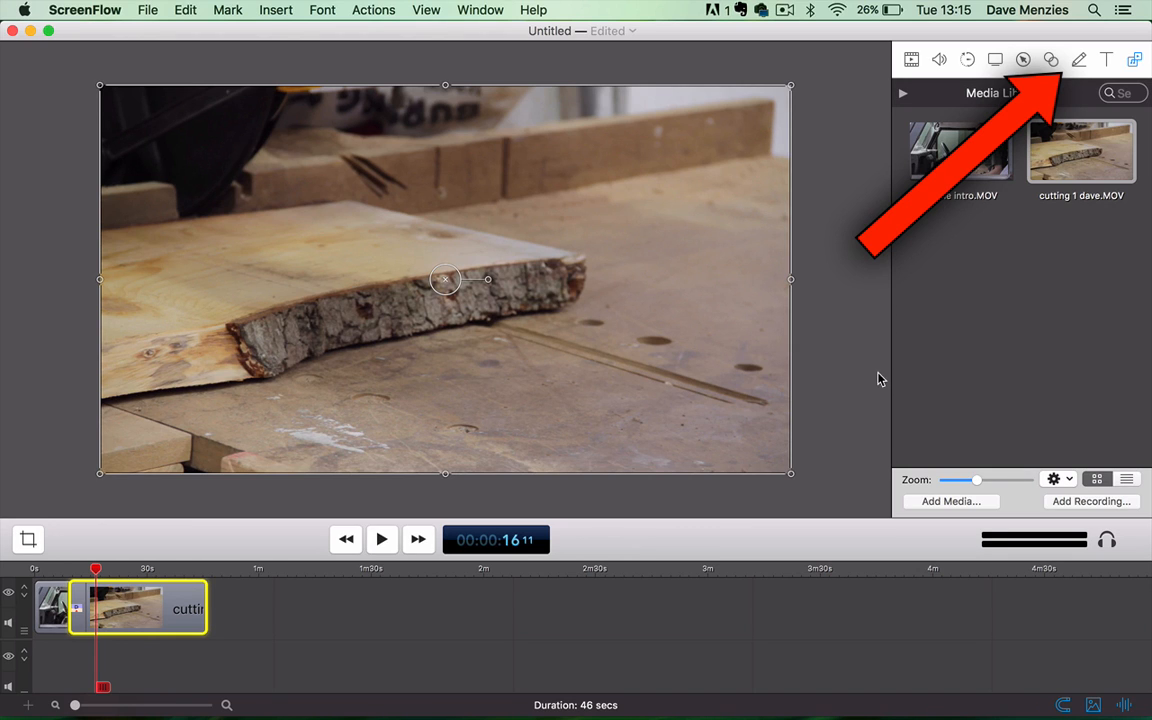
mouse_move(413, 642)
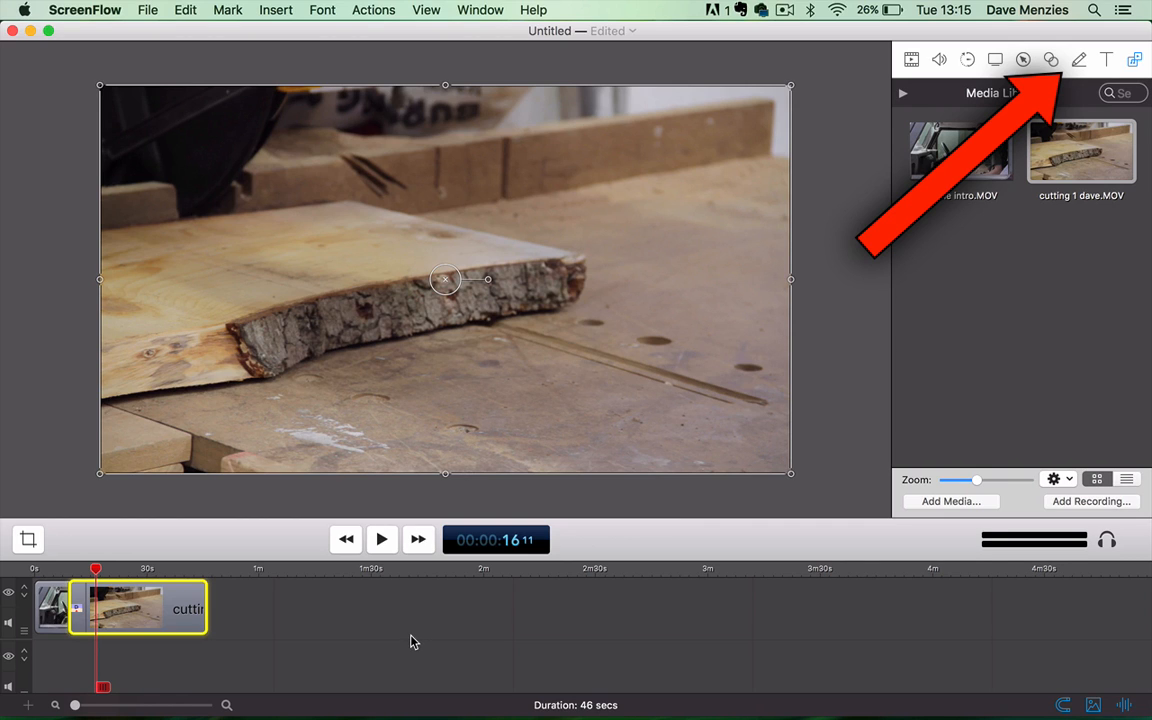
mouse_move(628, 413)
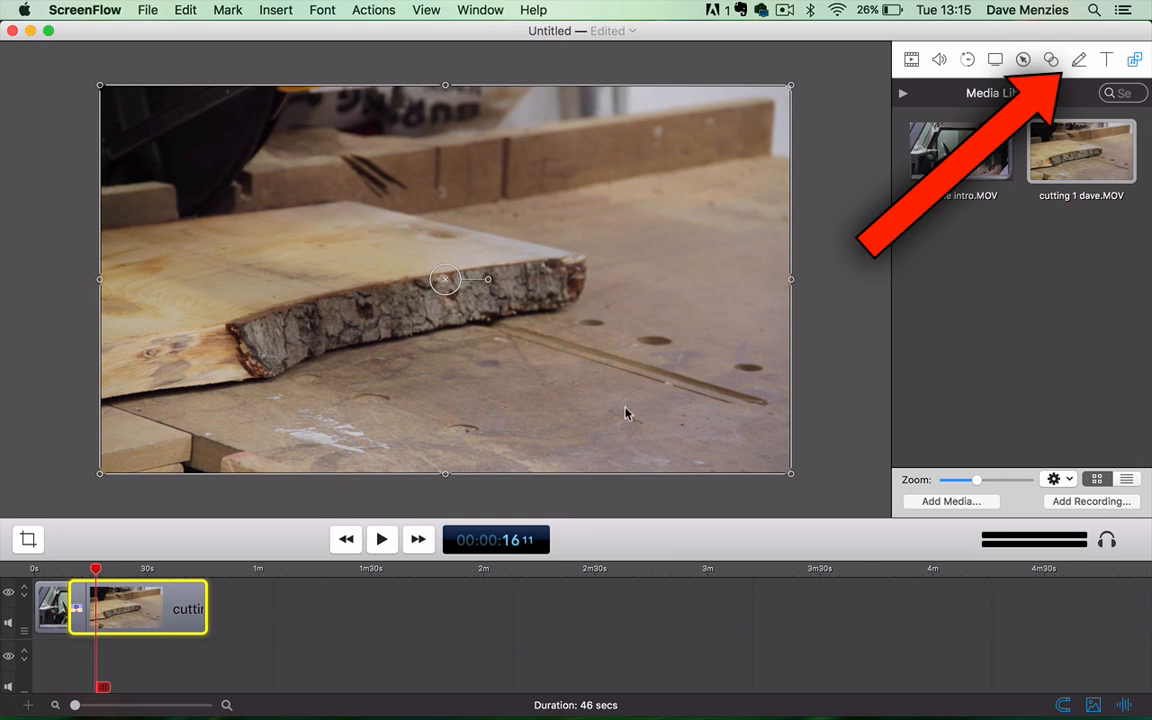